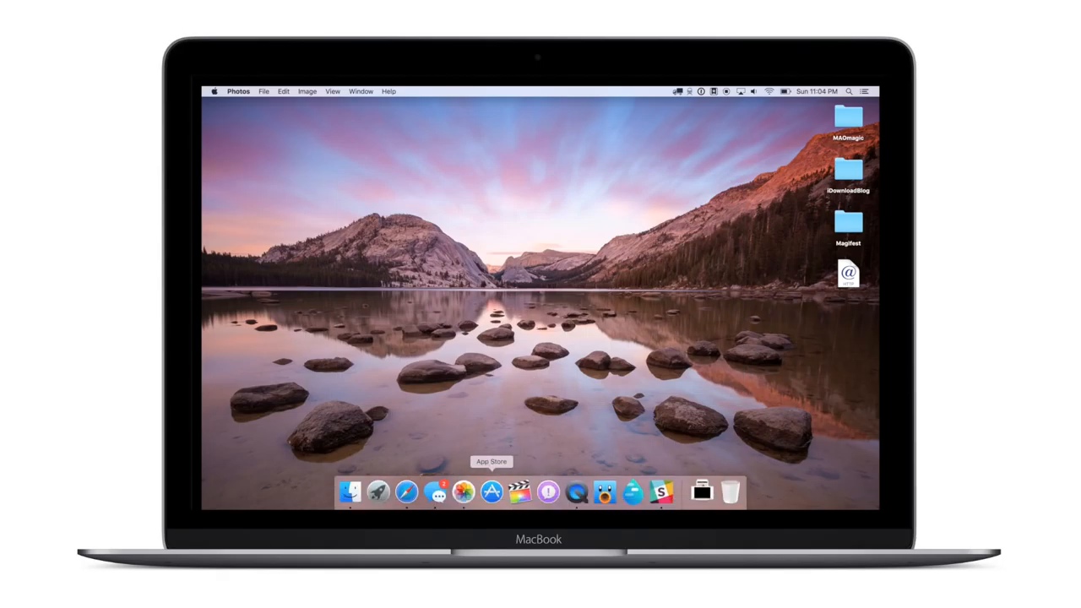
mouse_move(463, 491)
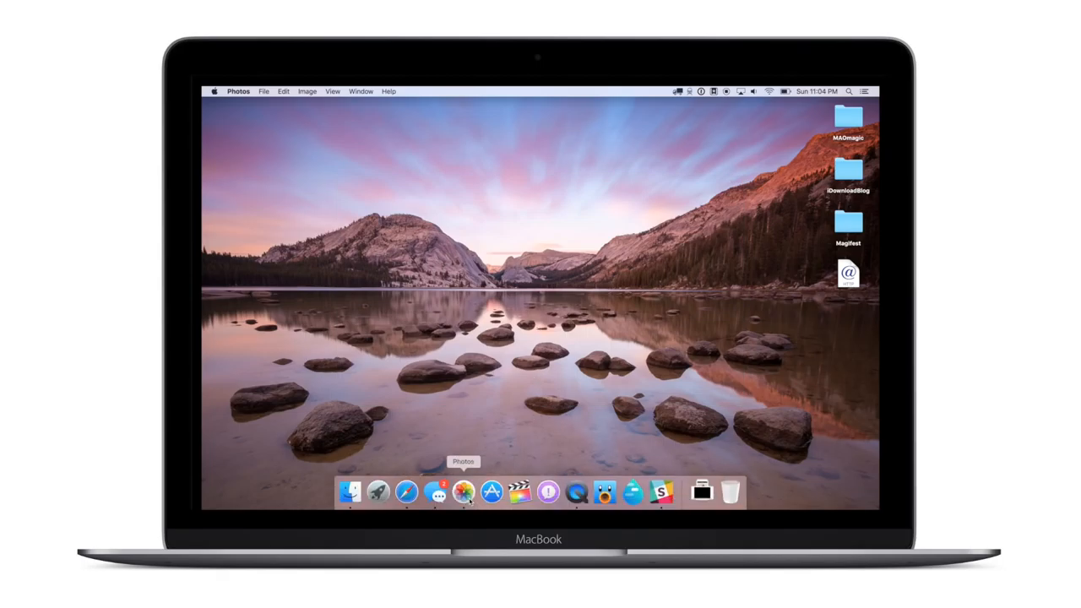
Step: Launch Photos from the Dock so its window shows the cat photo
click(463, 491)
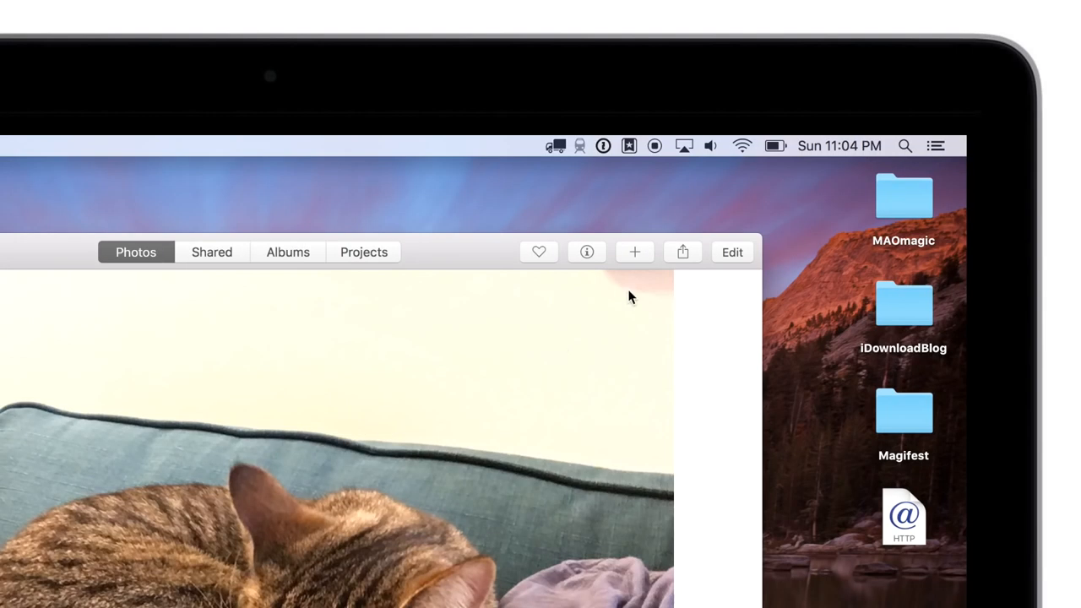
Step: Share the cat photo via Messages from the Share menu, leaving the recipient empty
click(682, 252)
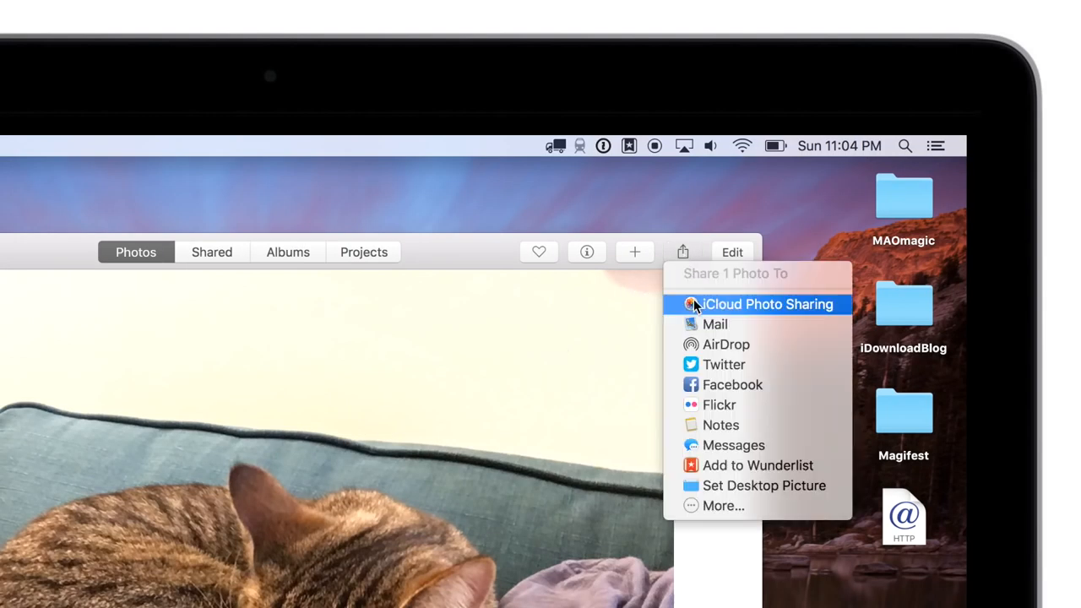
mouse_move(733, 446)
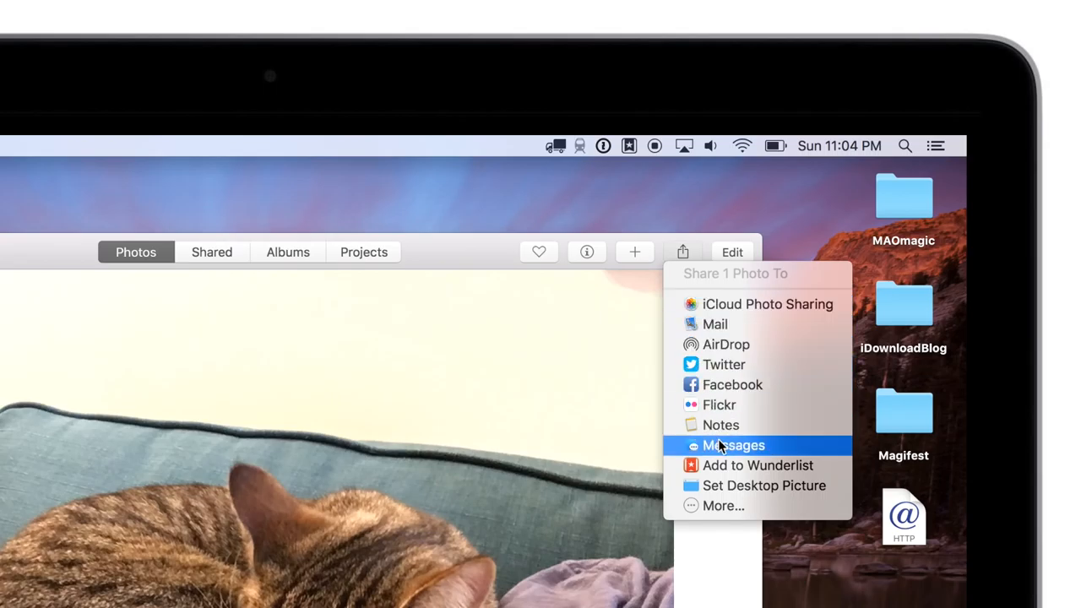
click(733, 446)
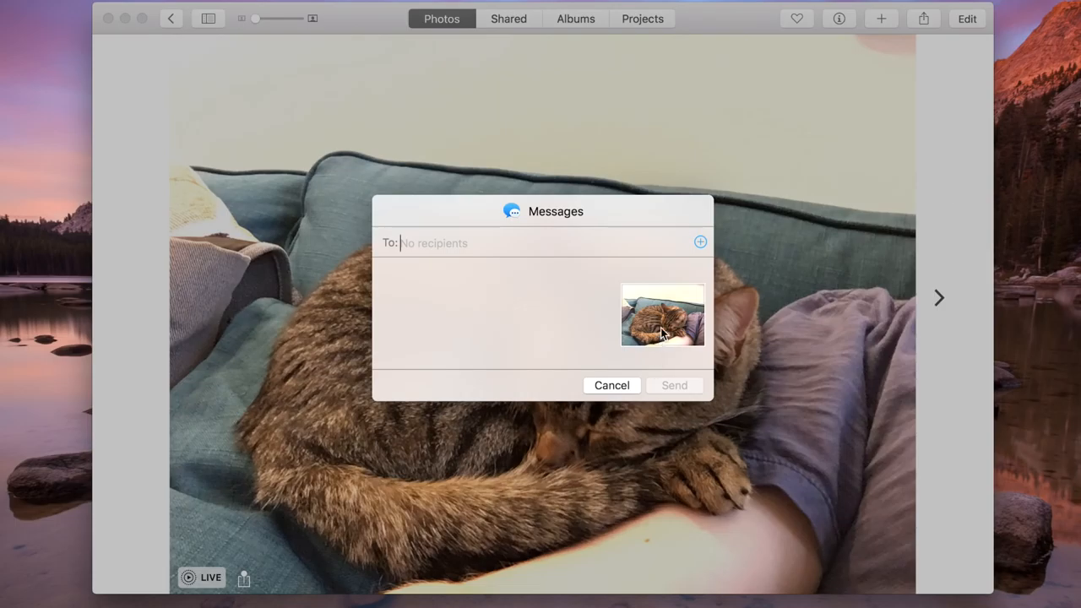
click(611, 386)
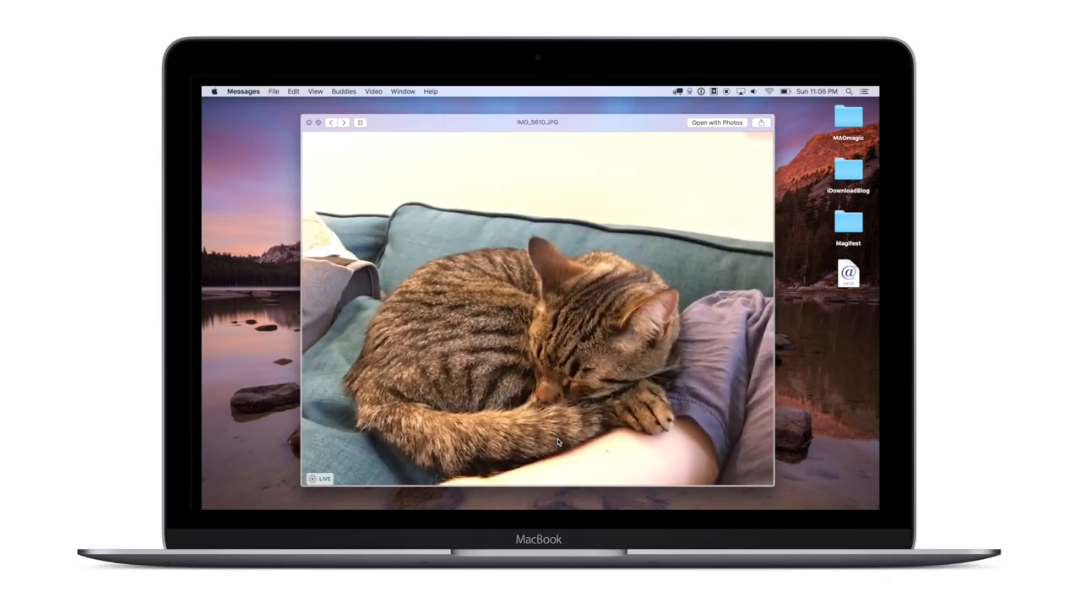
mouse_move(313, 480)
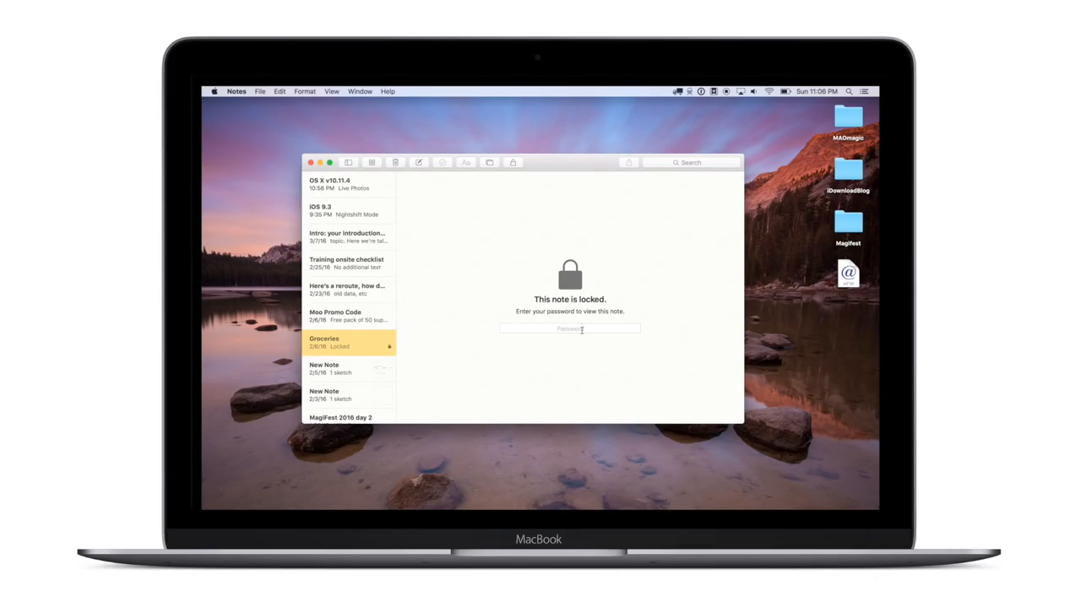
Step: Enter the password to unlock the Groceries note, then show its Remove Lock options
click(570, 327)
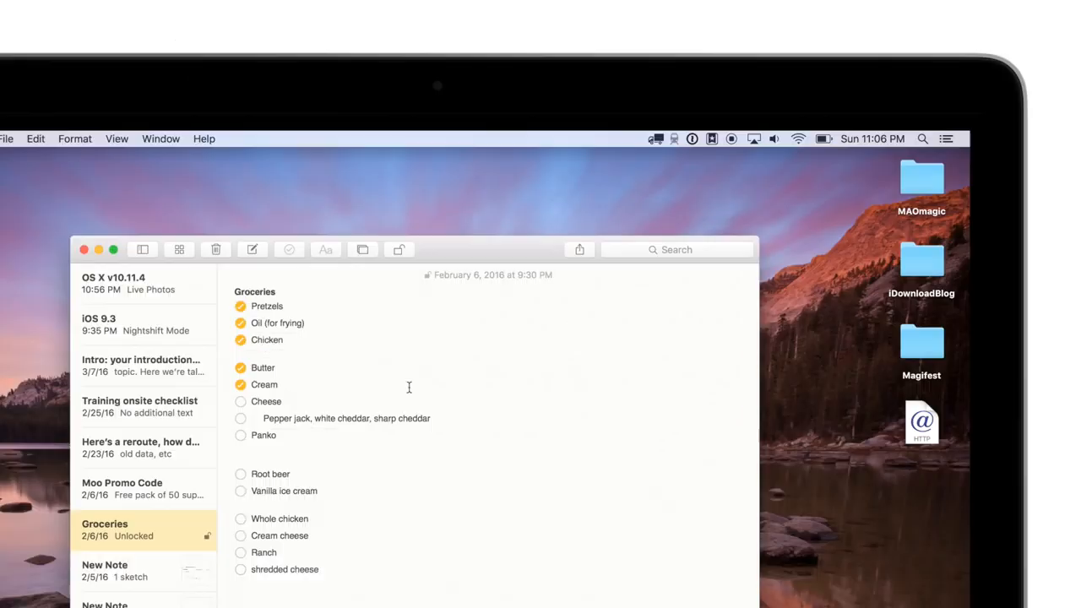
click(399, 250)
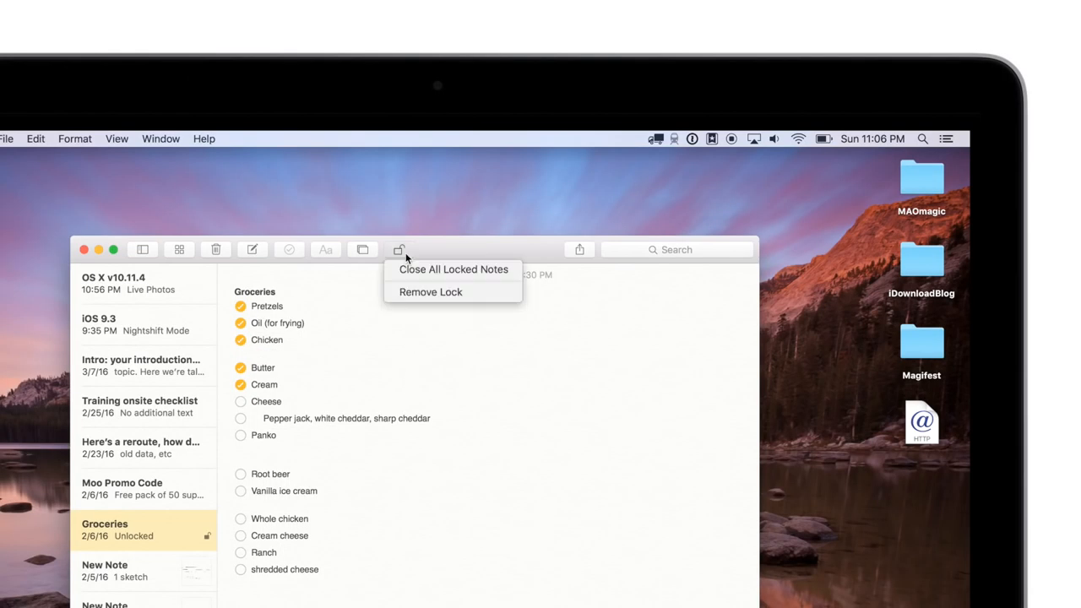
mouse_move(431, 290)
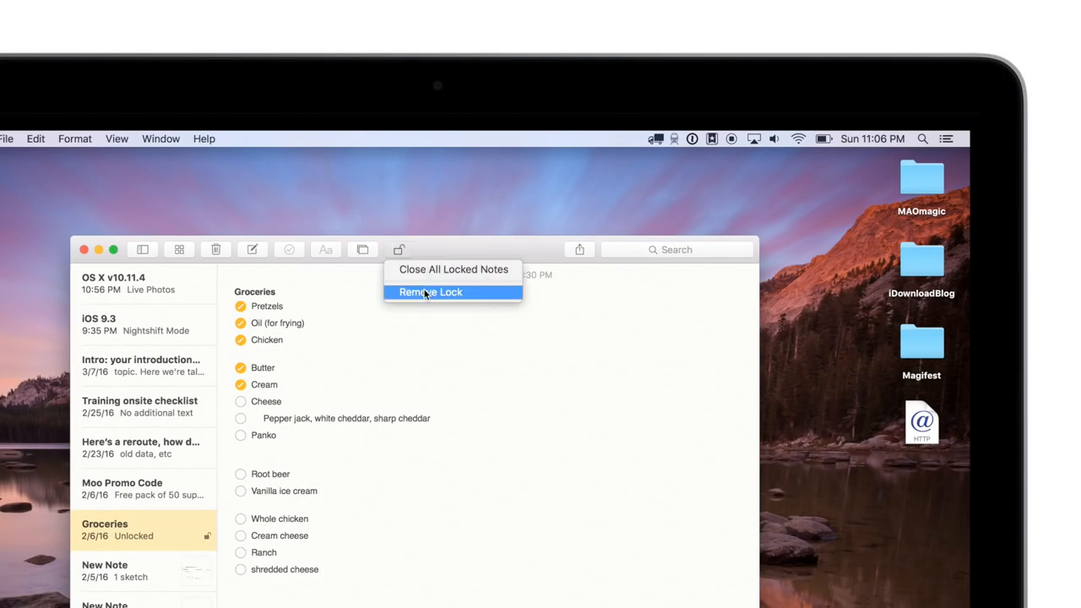